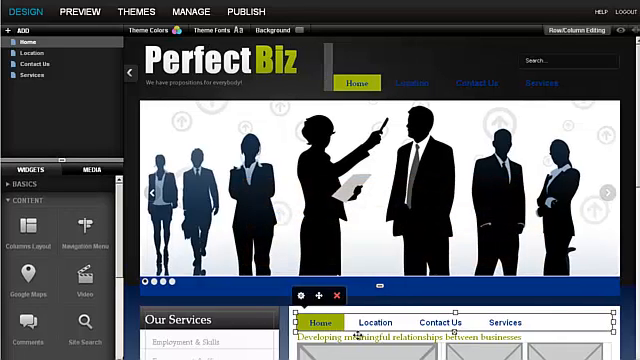
# - Reduce the horizontal menu's Padding and Spacing sliders to 0 so the items sit tightly together
pyautogui.click(300, 292)
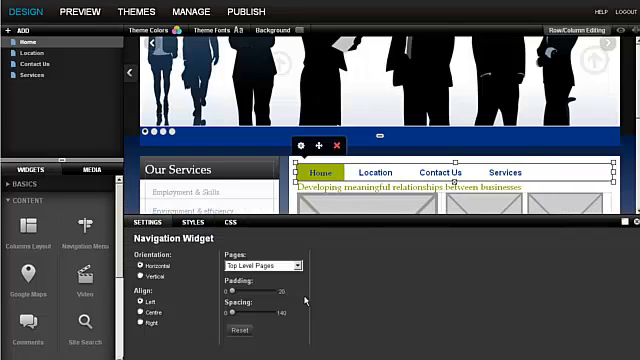
pyautogui.moveTo(308, 300)
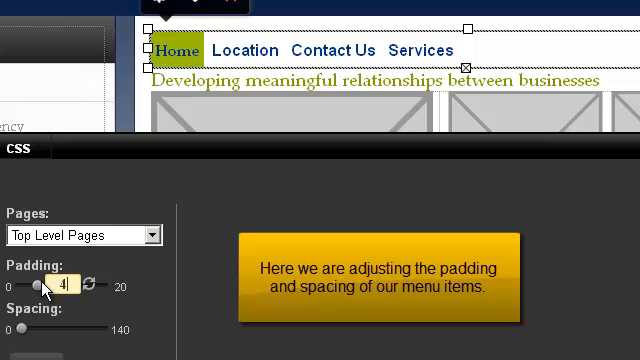
pyautogui.moveTo(50, 286); pyautogui.dragTo(64, 286)
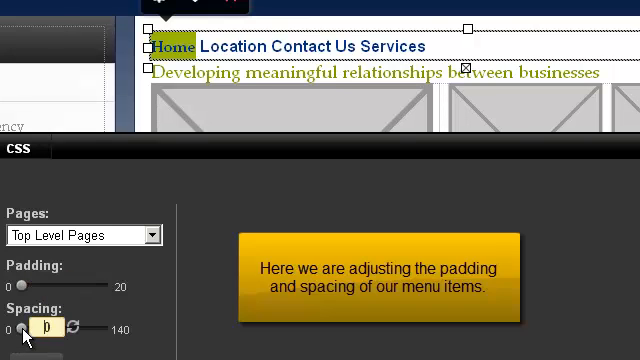
pyautogui.moveTo(22, 330); pyautogui.dragTo(60, 330)
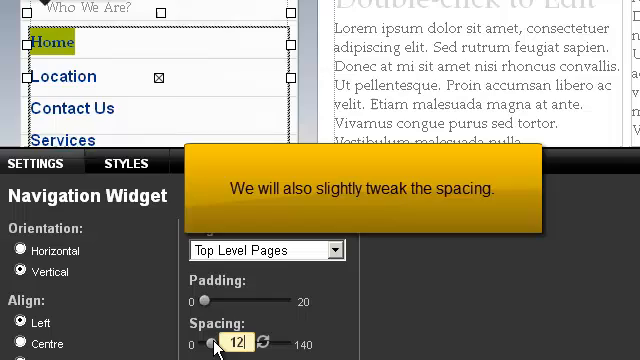
# - Tweak the vertical menu's spacing and set its item padding to 2
pyautogui.click(208, 344)
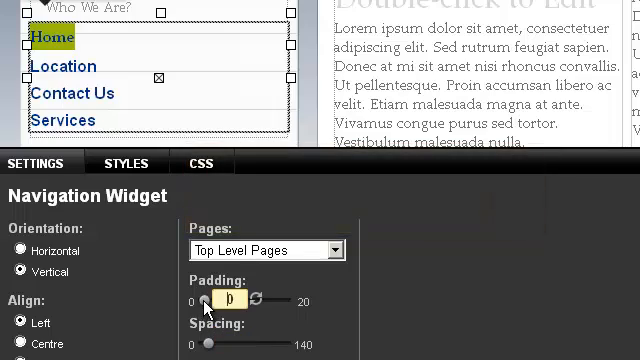
pyautogui.moveTo(200, 300); pyautogui.dragTo(208, 300)
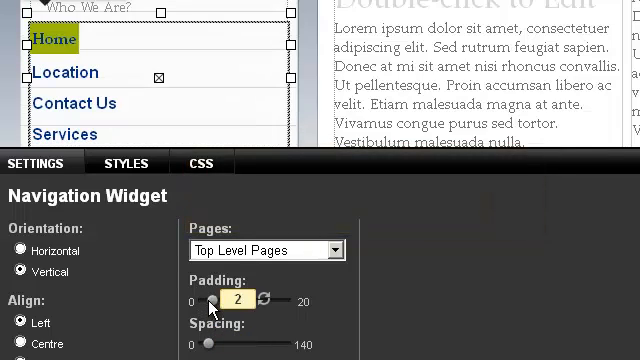